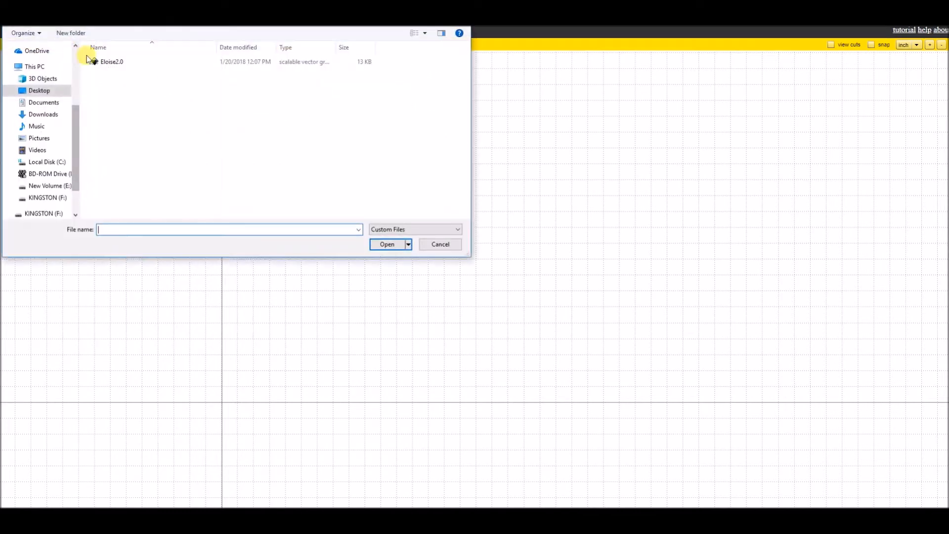
- Load the Eloise2.0 SVG outline onto the canvas and reposition the view near the origin
left_click(112, 61)
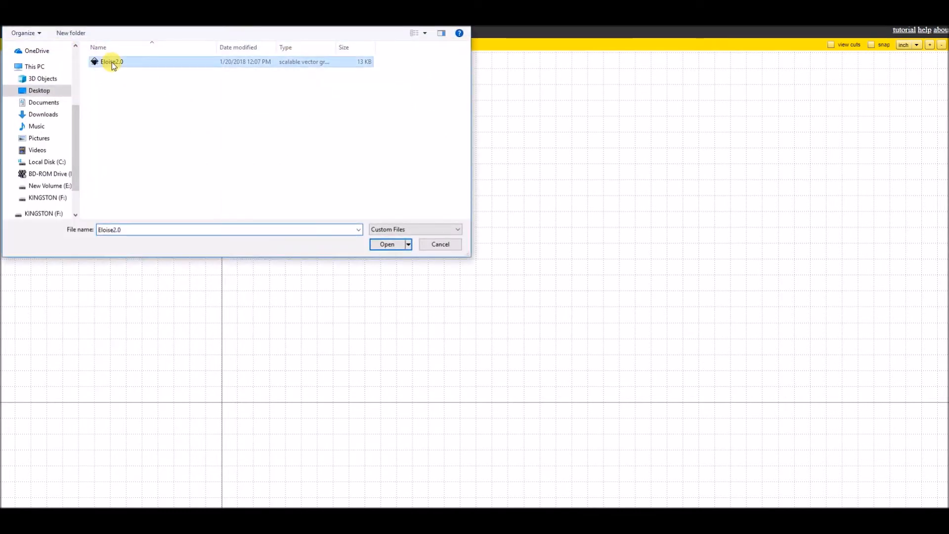
left_click(387, 244)
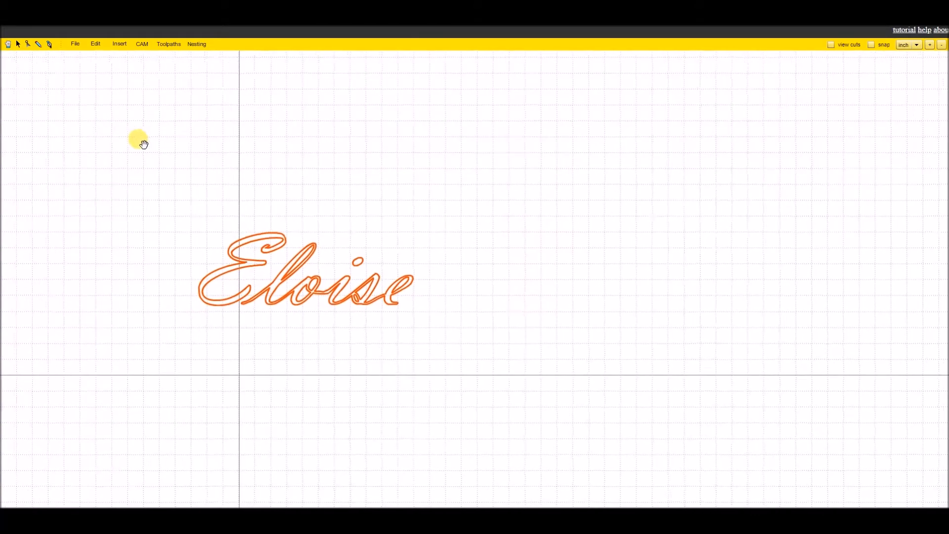
left_click_drag(143, 144, 232, 399)
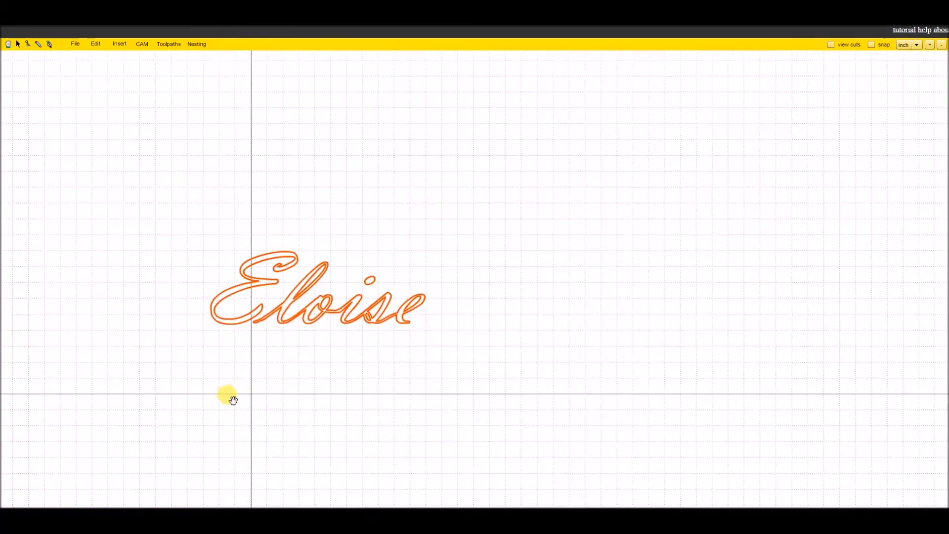
mouse_move(260, 387)
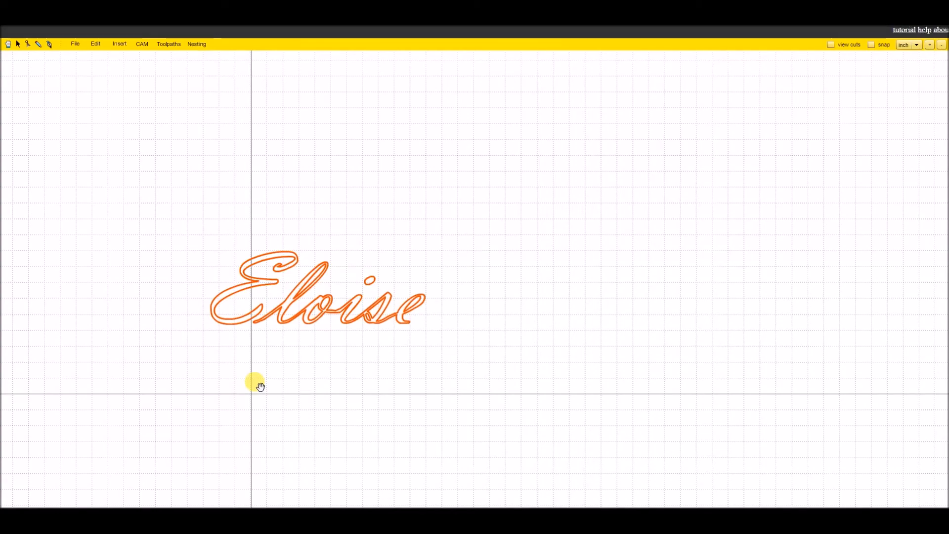
left_click_drag(259, 387, 416, 347)
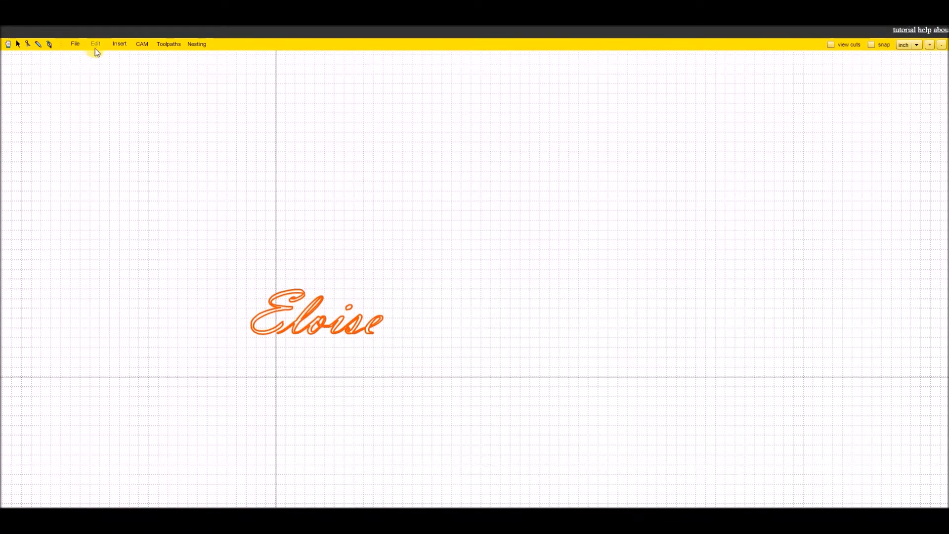
- Rotate the Eloise lettering 90 degrees so it runs vertically
left_click(95, 44)
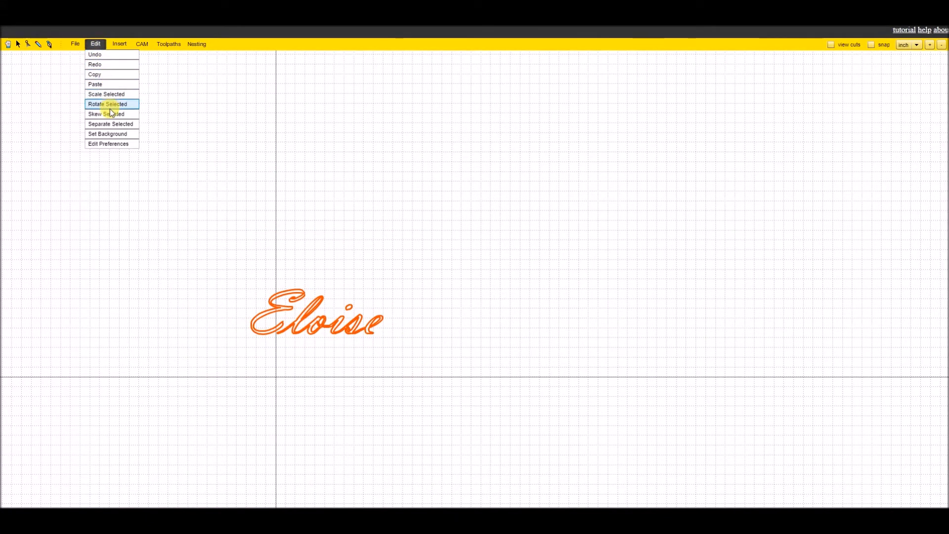
left_click(107, 104)
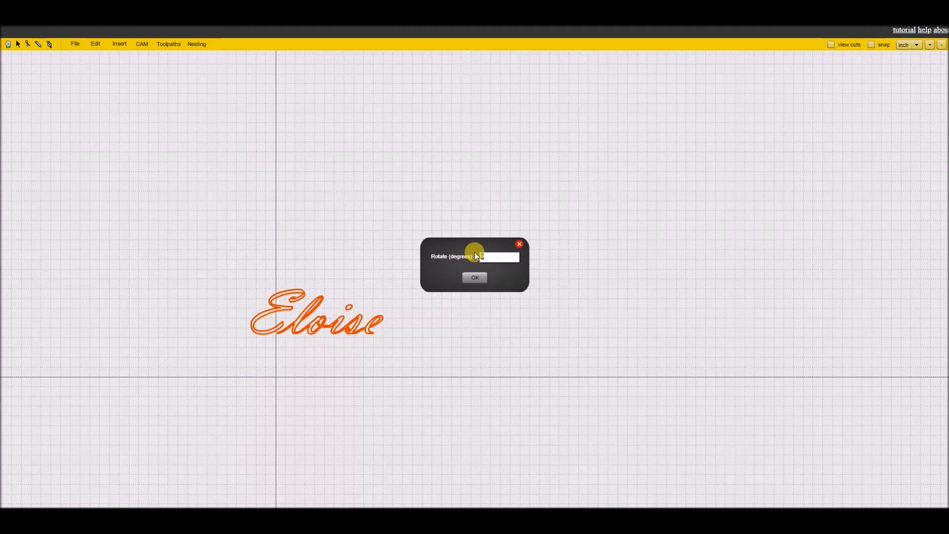
type("90")
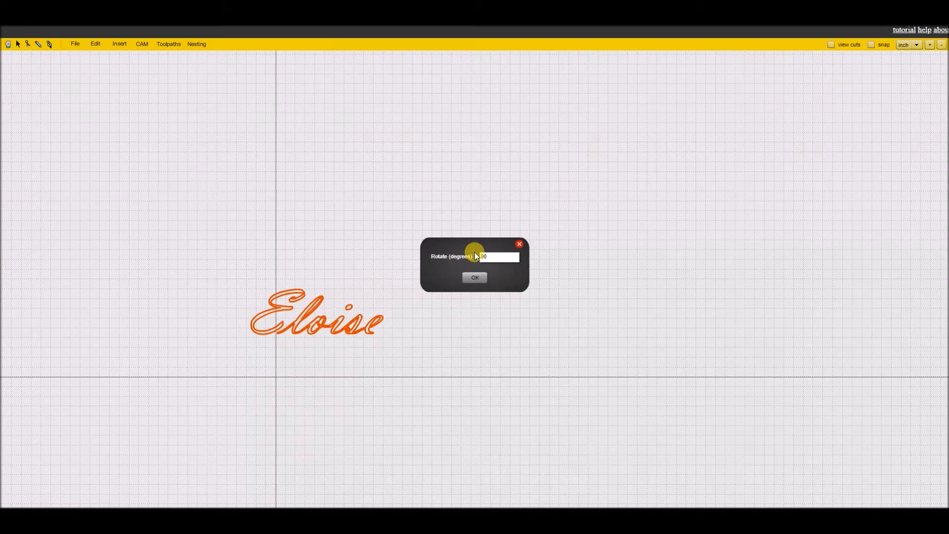
left_click(474, 277)
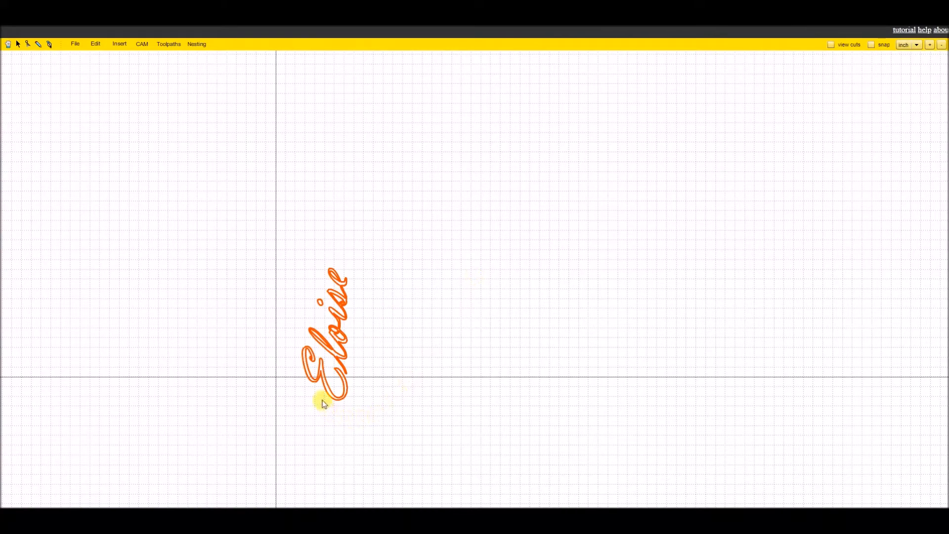
- Scale the lettering to 250 percent in both X and Y
left_click(74, 44)
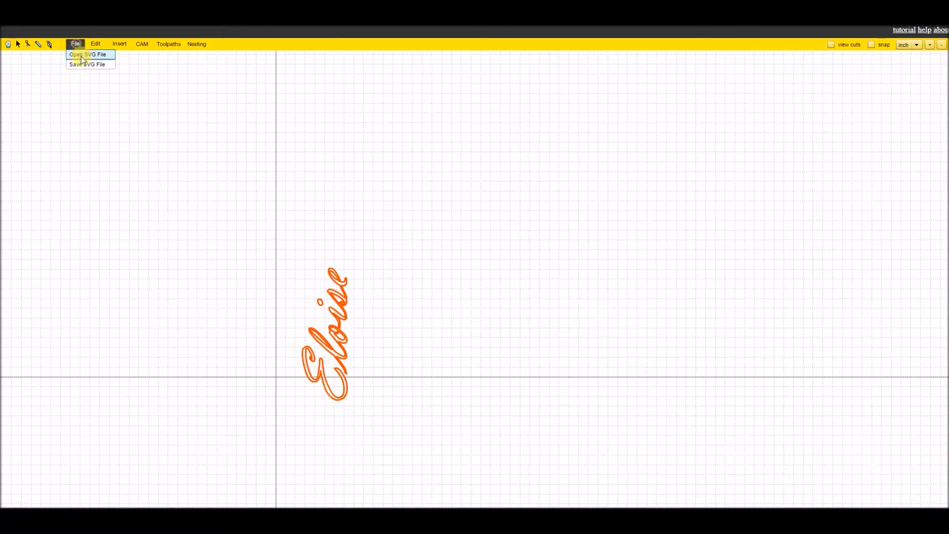
left_click(94, 43)
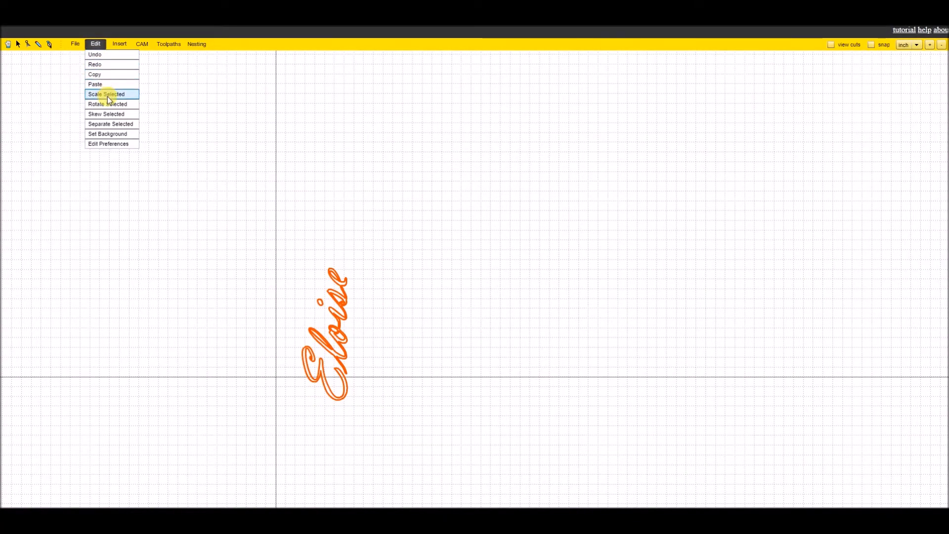
left_click(106, 94)
type("250")
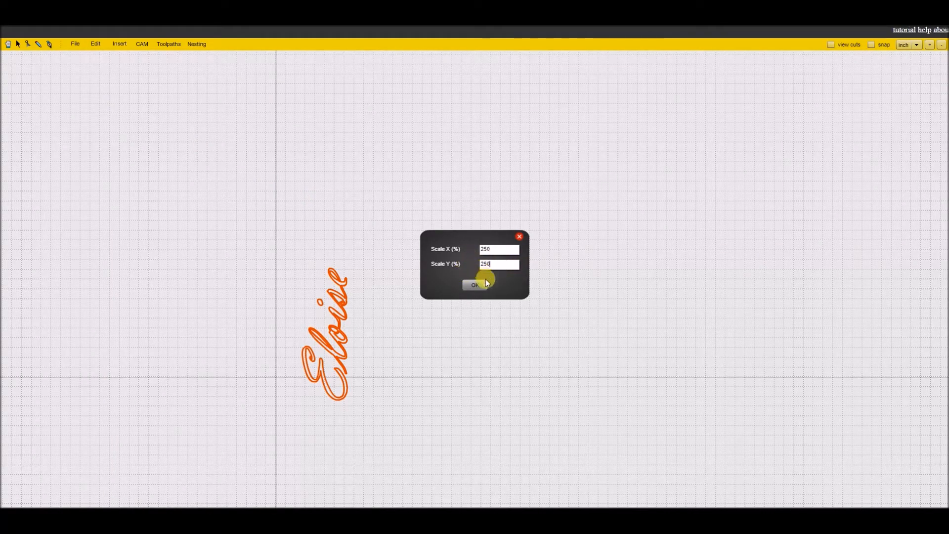
left_click(473, 285)
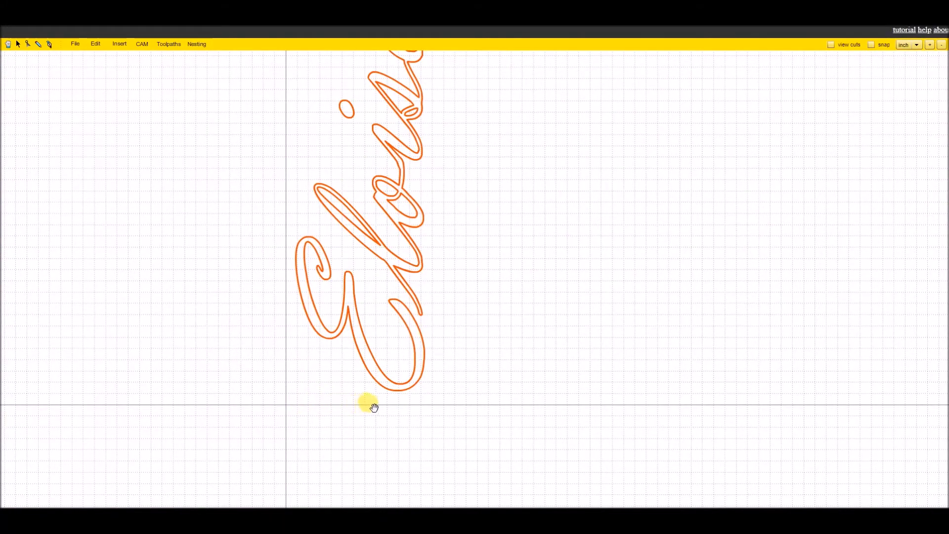
mouse_move(514, 308)
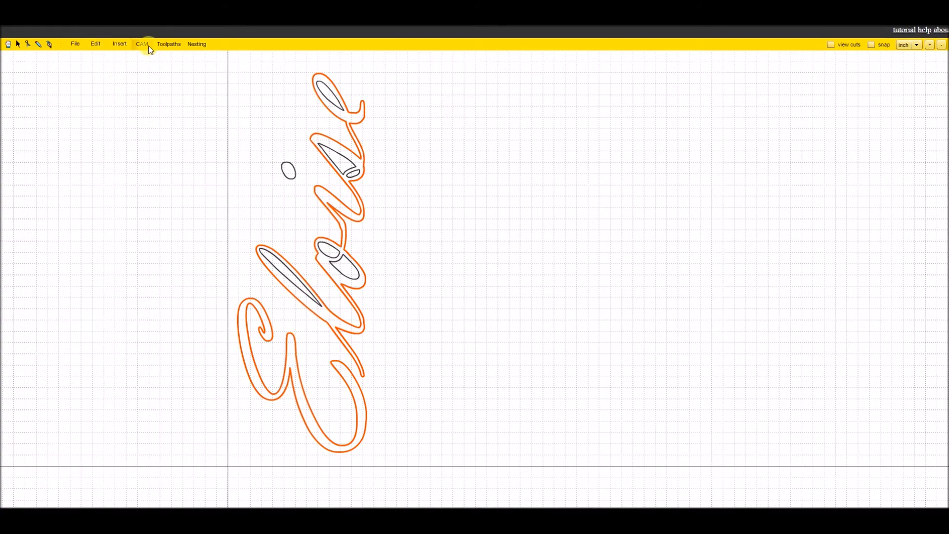
- Add profile 1, an outside cut with 0.125 in tool and -0.26 in depth, to the outer outlines
left_click(142, 43)
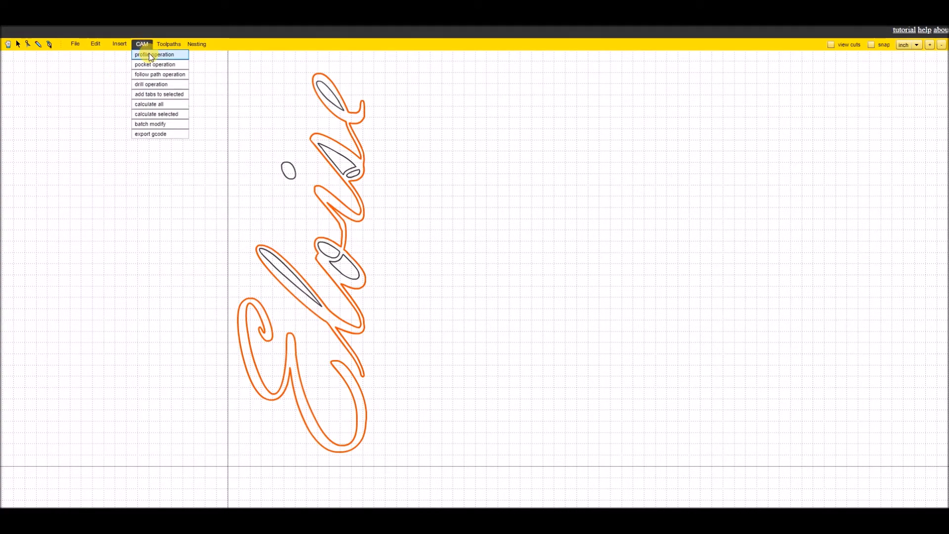
left_click(155, 54)
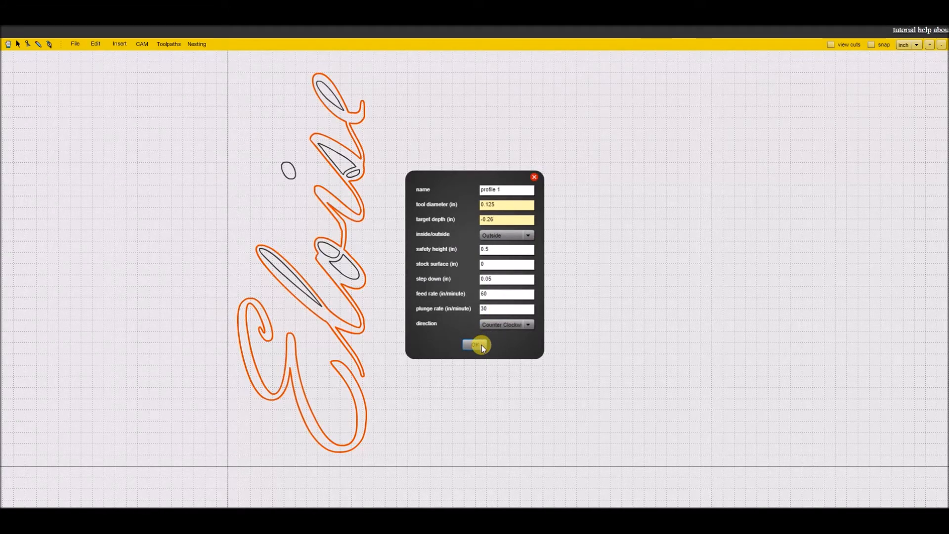
left_click(506, 220)
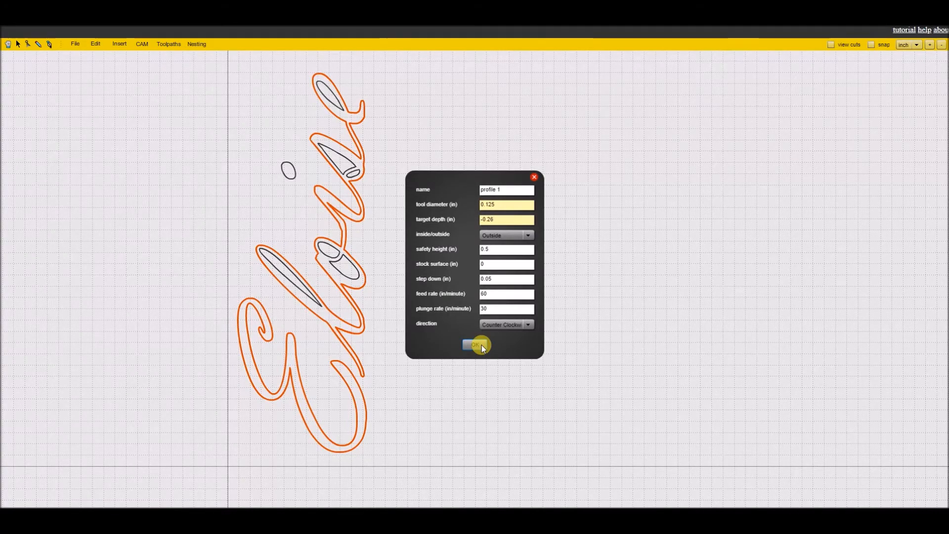
left_click(477, 345)
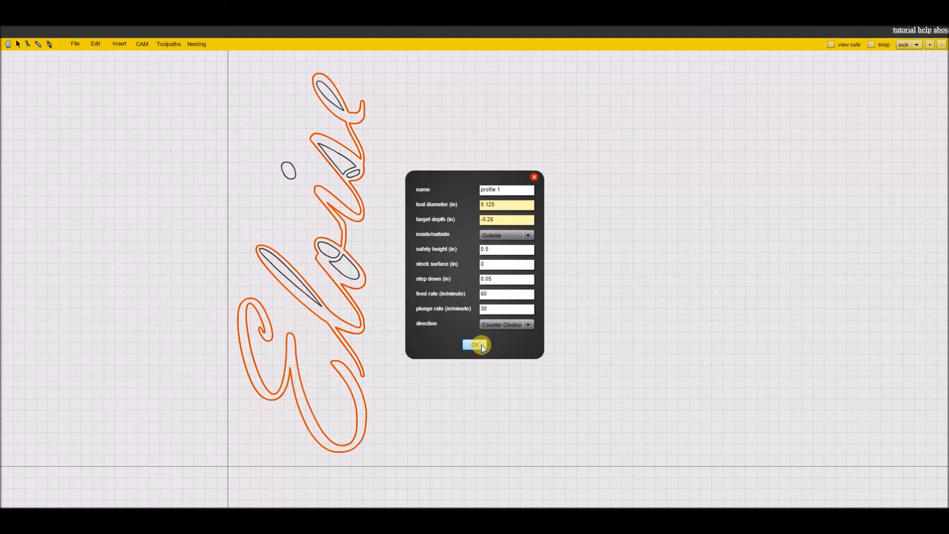
left_click(476, 344)
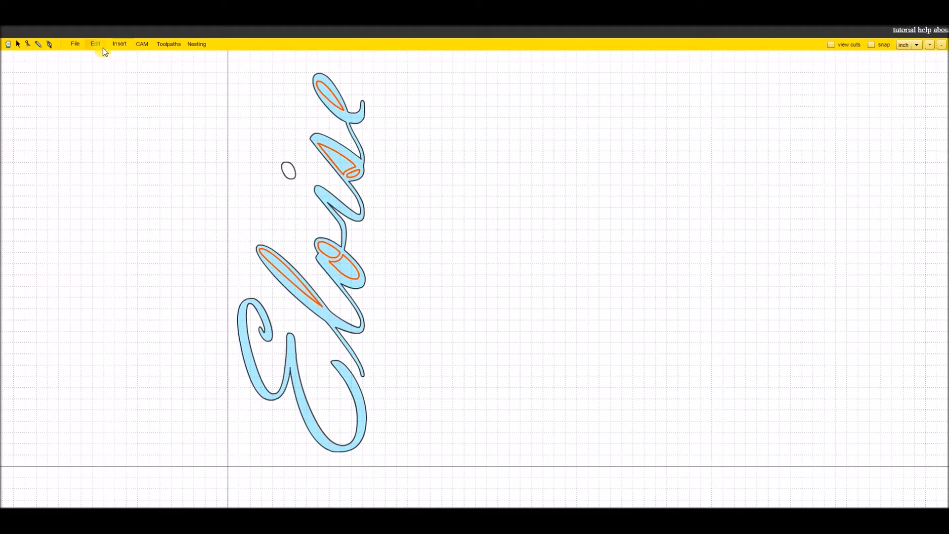
- Add profile 2, an inside cut at 0.125 in tool and -0.26 in depth, to the inner counters
left_click(141, 44)
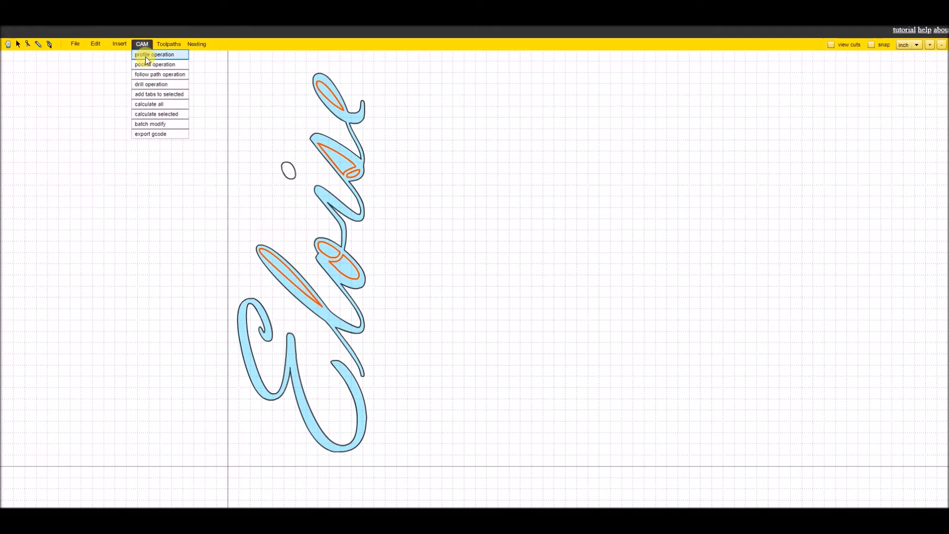
left_click(154, 54)
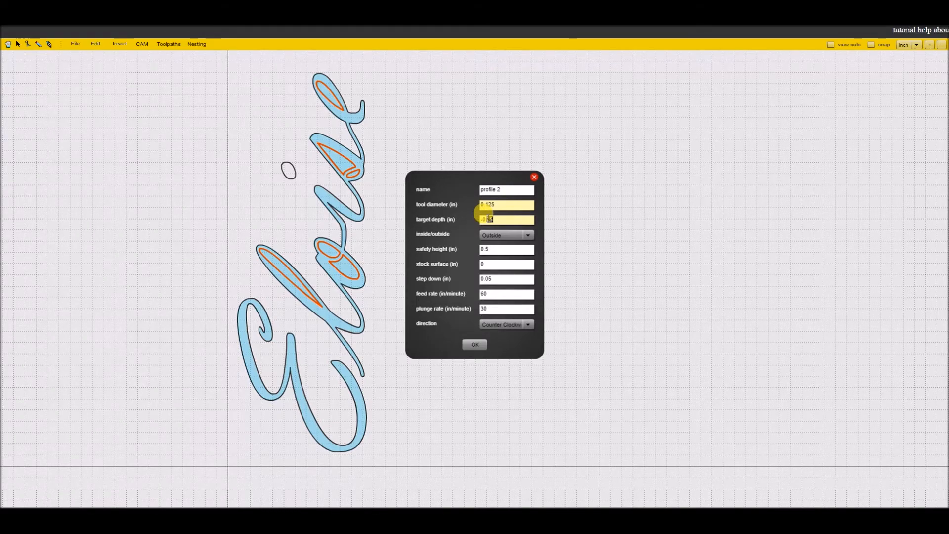
left_click(527, 236)
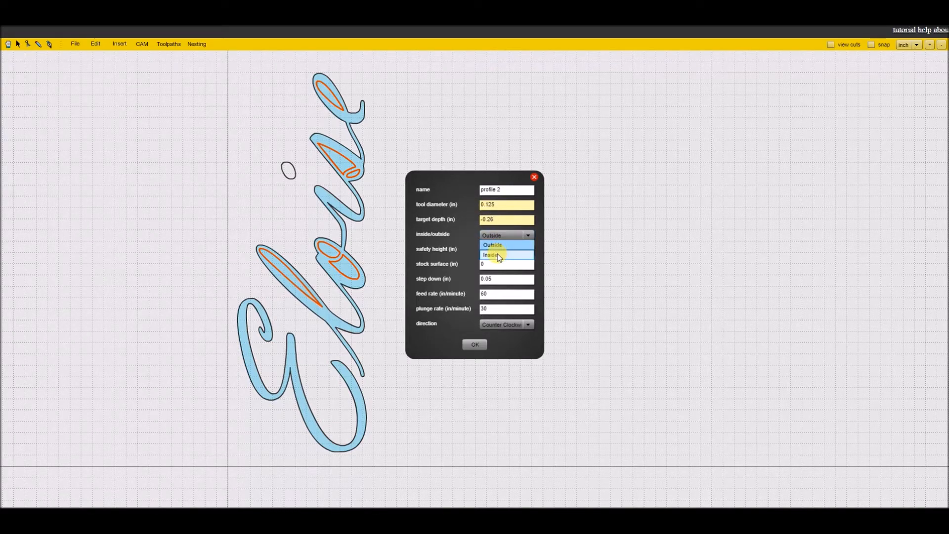
left_click(491, 255)
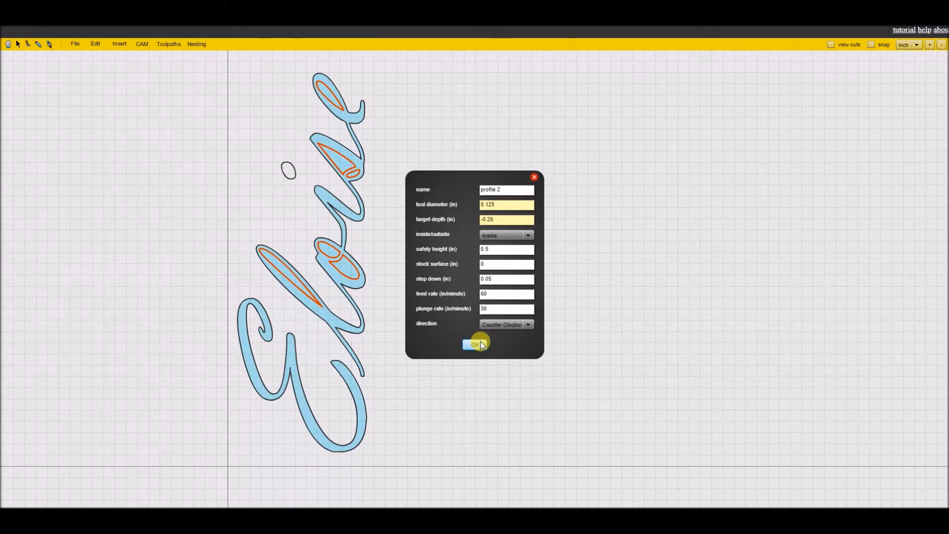
left_click(474, 344)
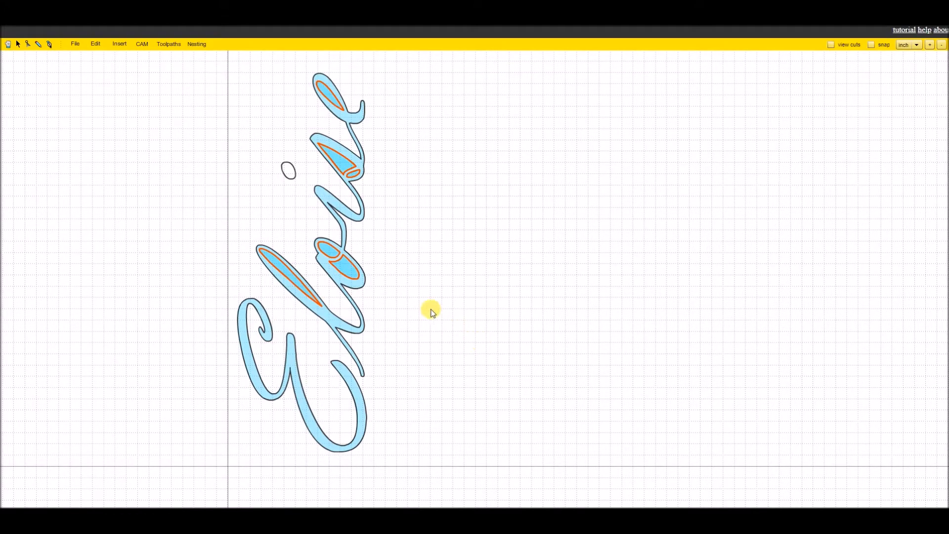
mouse_move(422, 299)
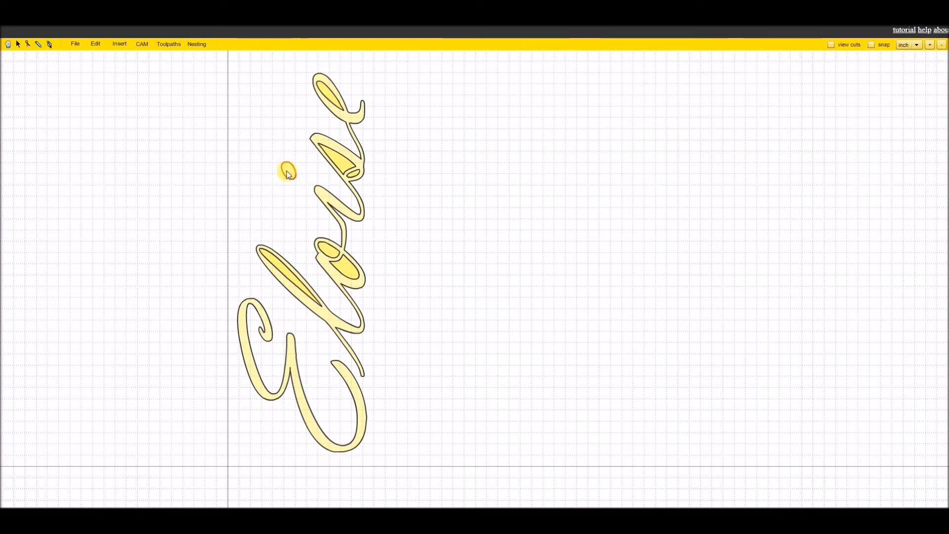
- Select the dot of the i and give it its own machining operation
left_click(142, 43)
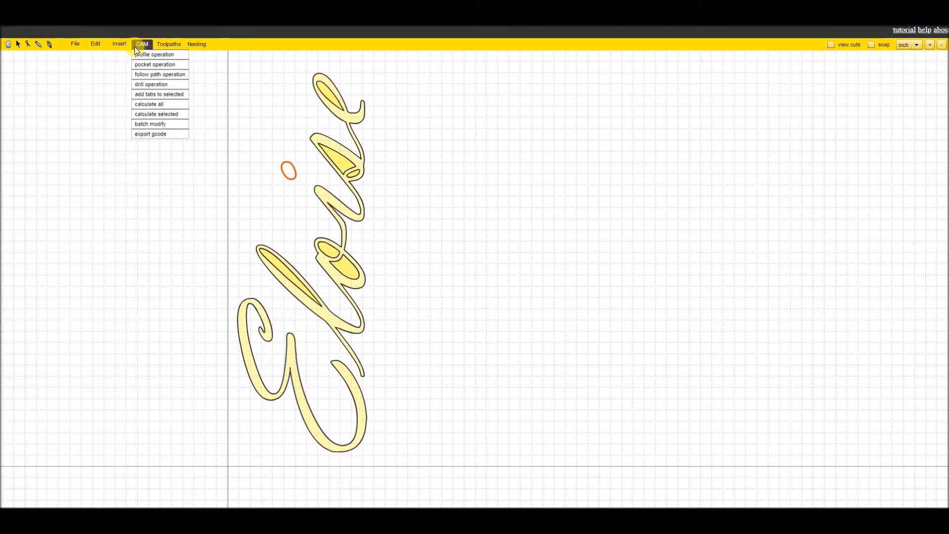
left_click(154, 55)
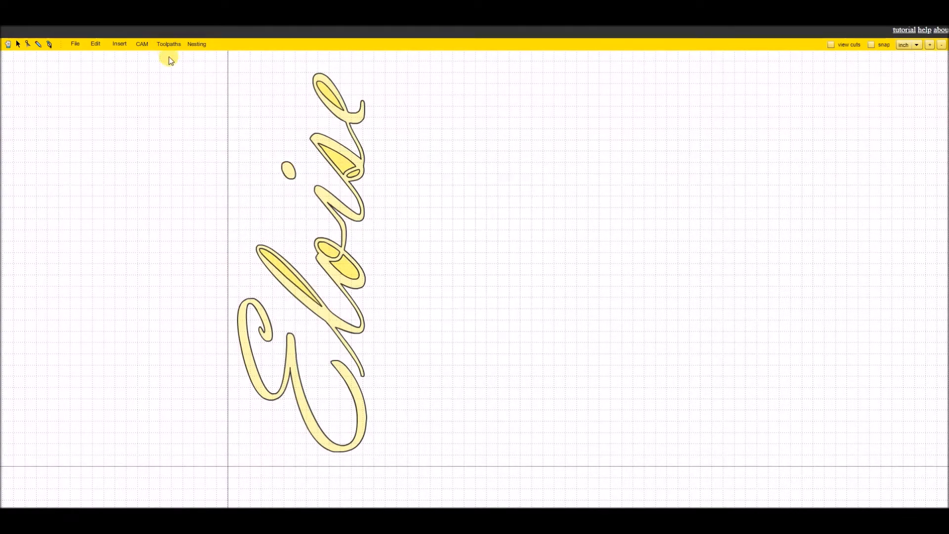
left_click(168, 44)
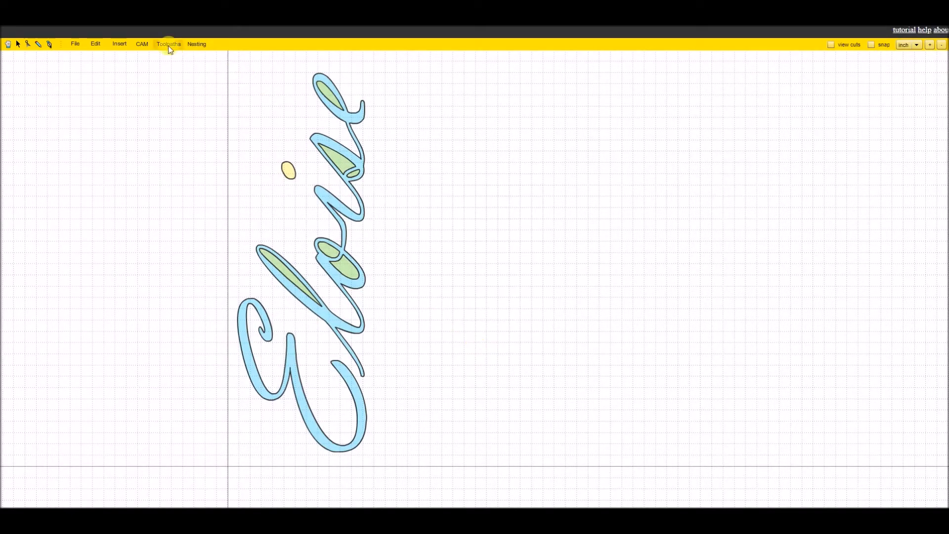
- Confirm the inside profile 2 and add outside profile 3 for the i's dot at the same settings
left_click(168, 44)
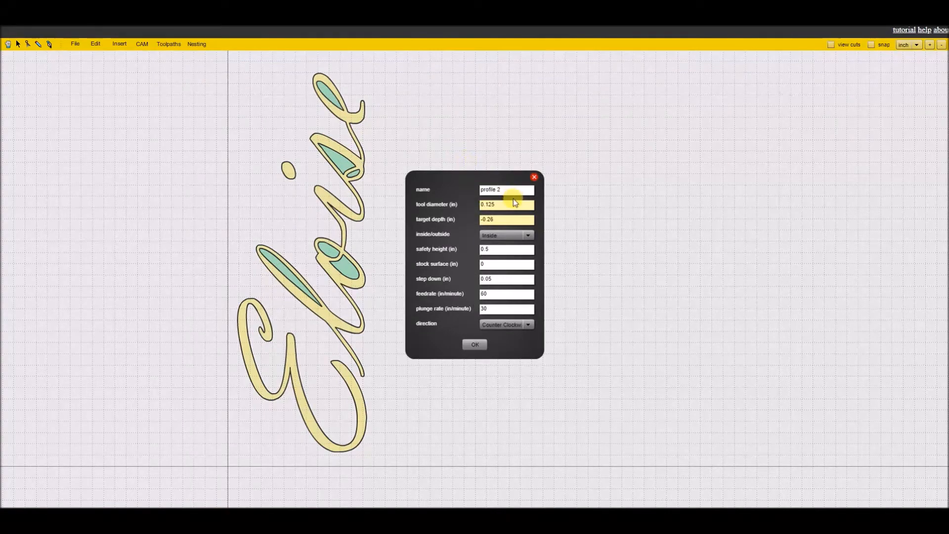
mouse_move(497, 262)
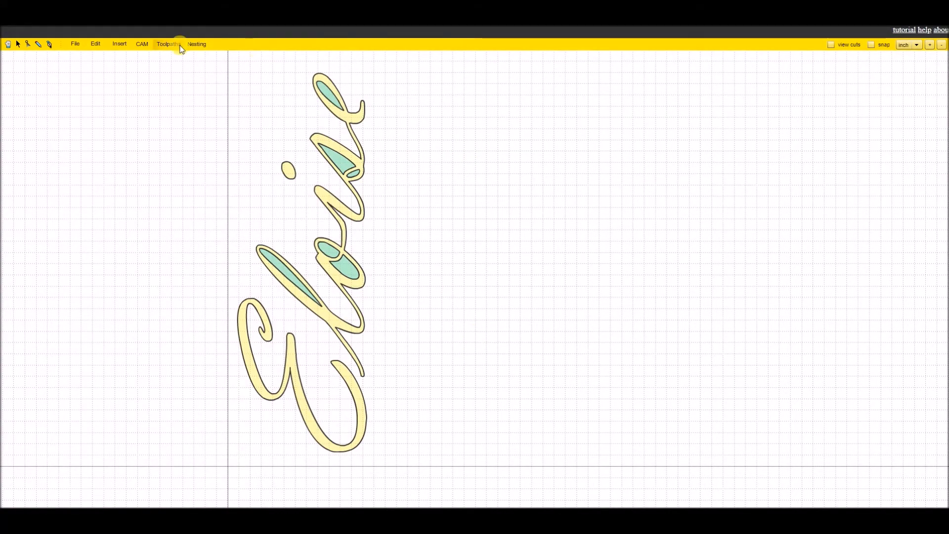
left_click(168, 43)
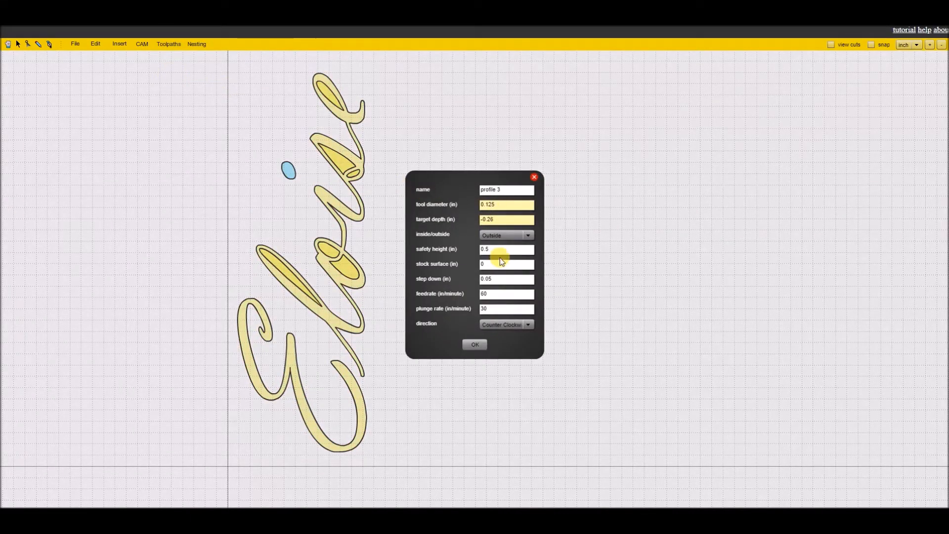
left_click(475, 344)
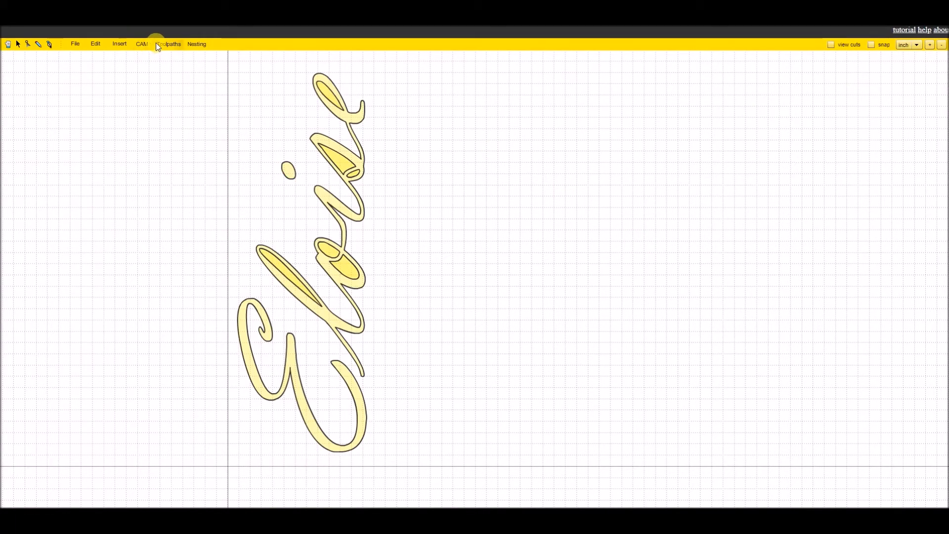
- Calculate toolpaths for all three profile operations
left_click(142, 44)
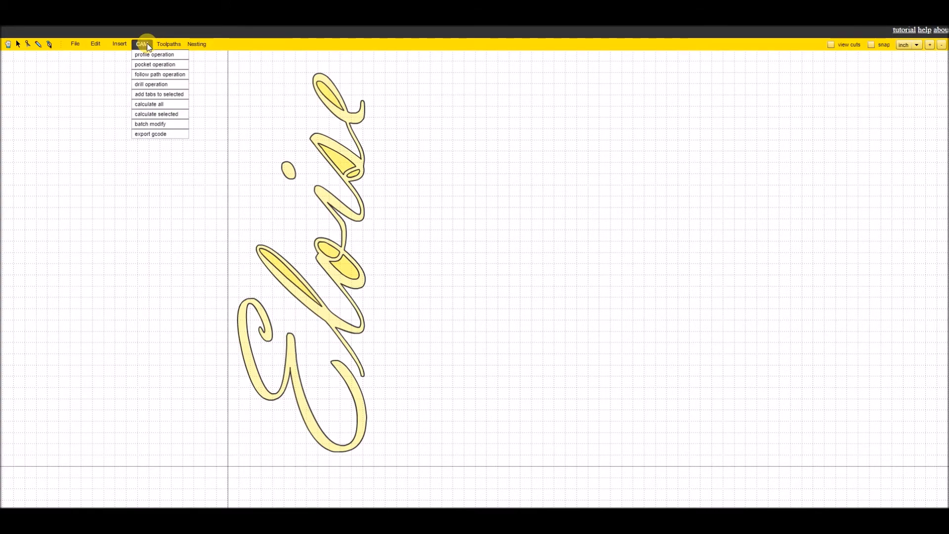
mouse_move(149, 104)
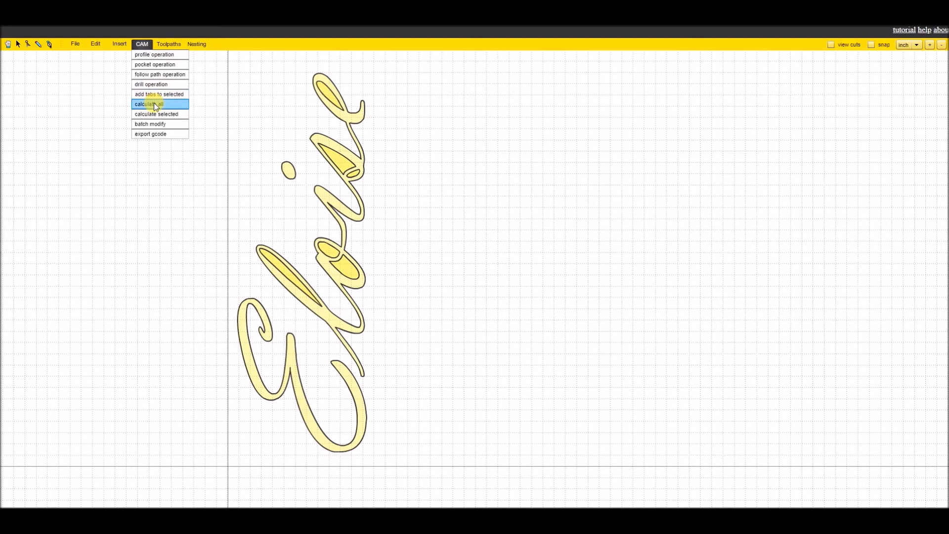
left_click(148, 104)
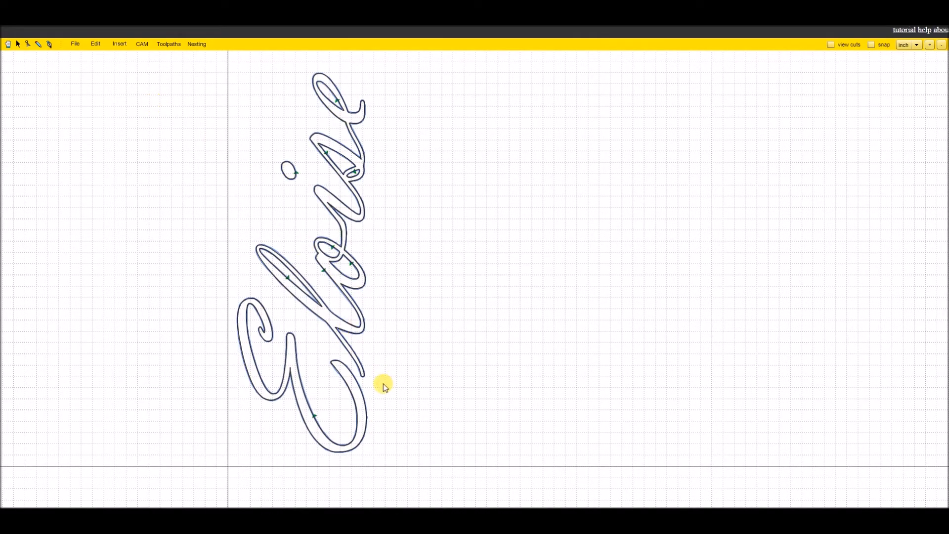
mouse_move(377, 405)
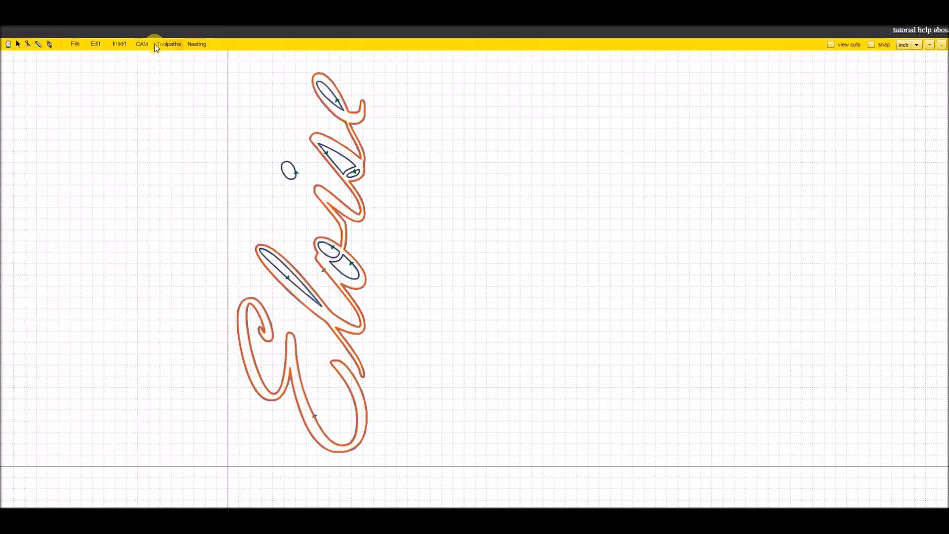
- Add holding tabs 0.25 in wide and 0.15 in high to the outer toolpaths
left_click(142, 43)
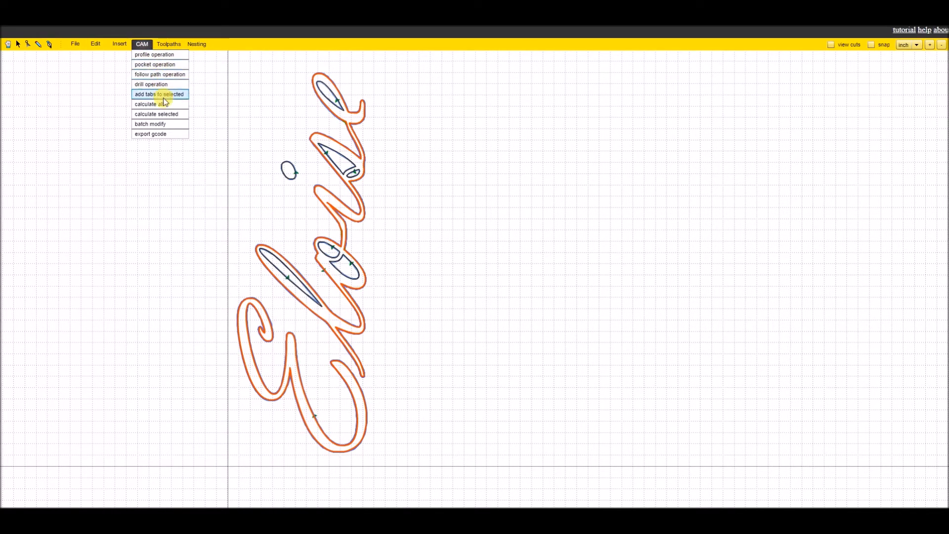
mouse_move(160, 94)
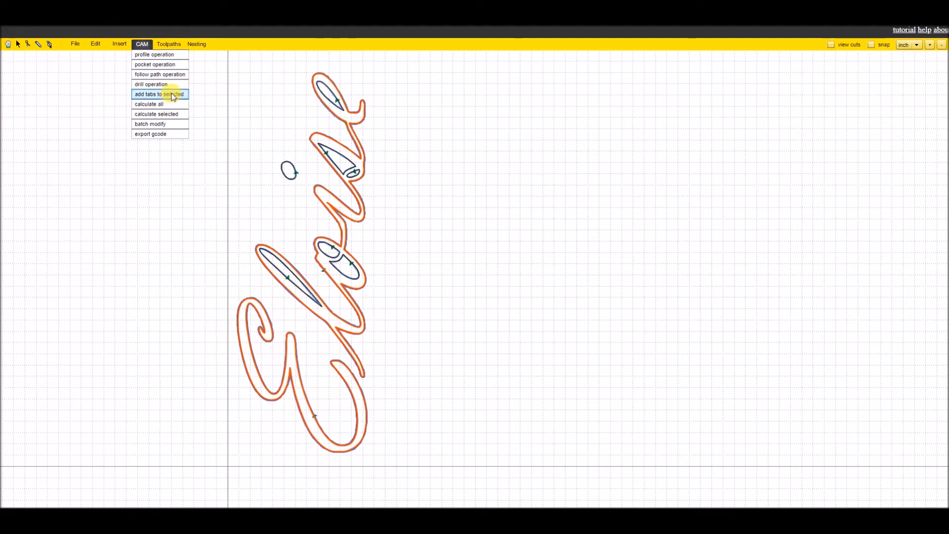
left_click(160, 94)
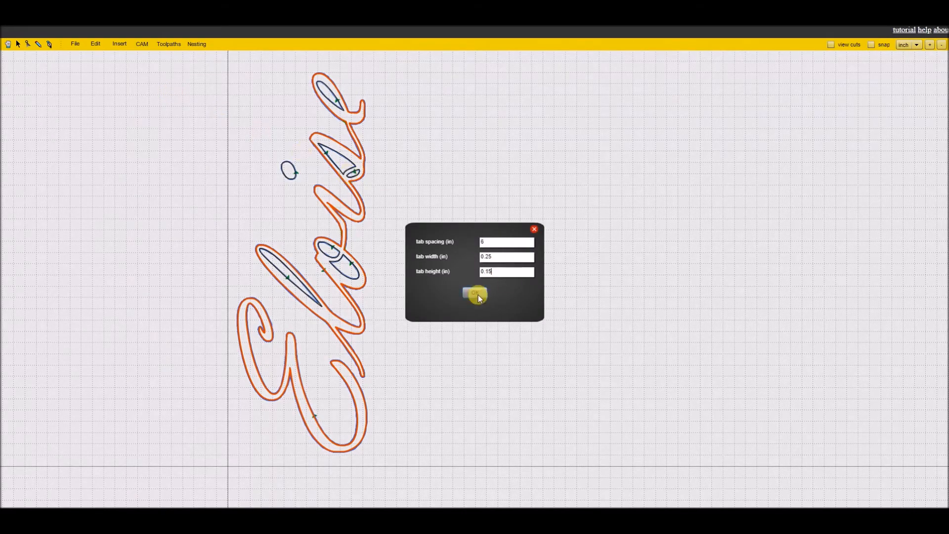
left_click(476, 294)
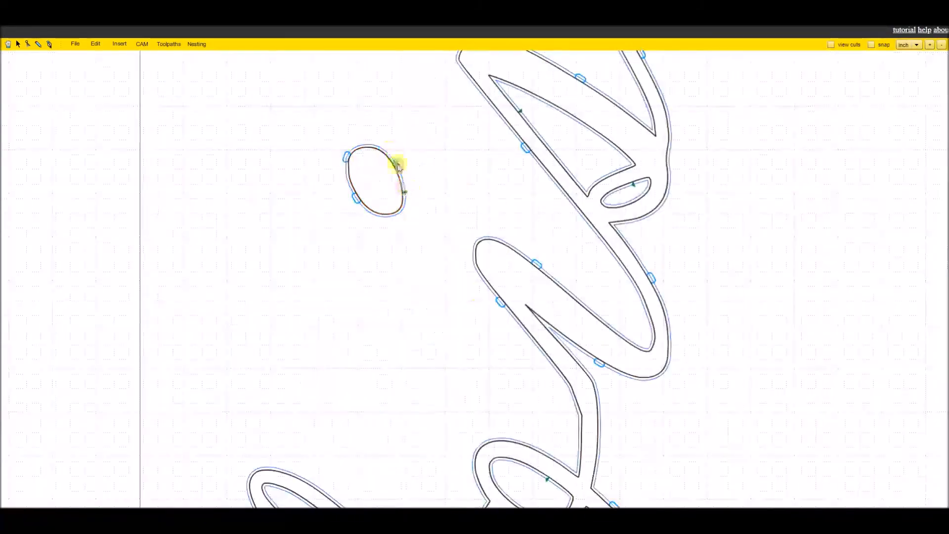
left_click(142, 43)
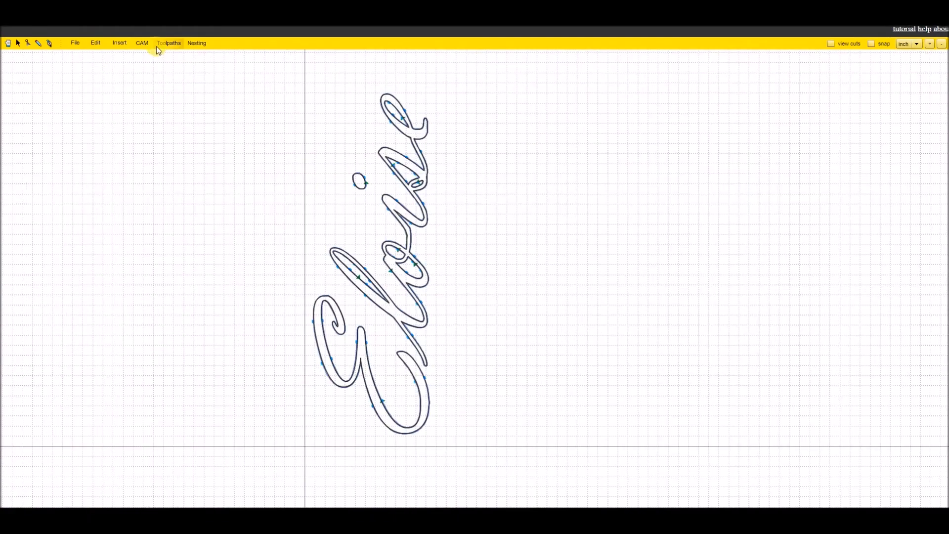
- Export profile 1 as the G-code file Operation1_1_8 on the desktop
left_click(141, 43)
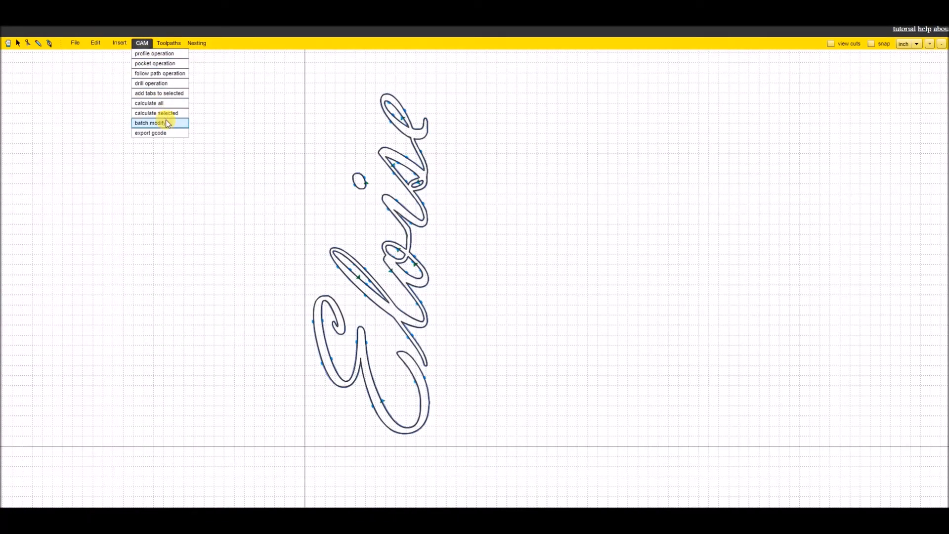
left_click(150, 132)
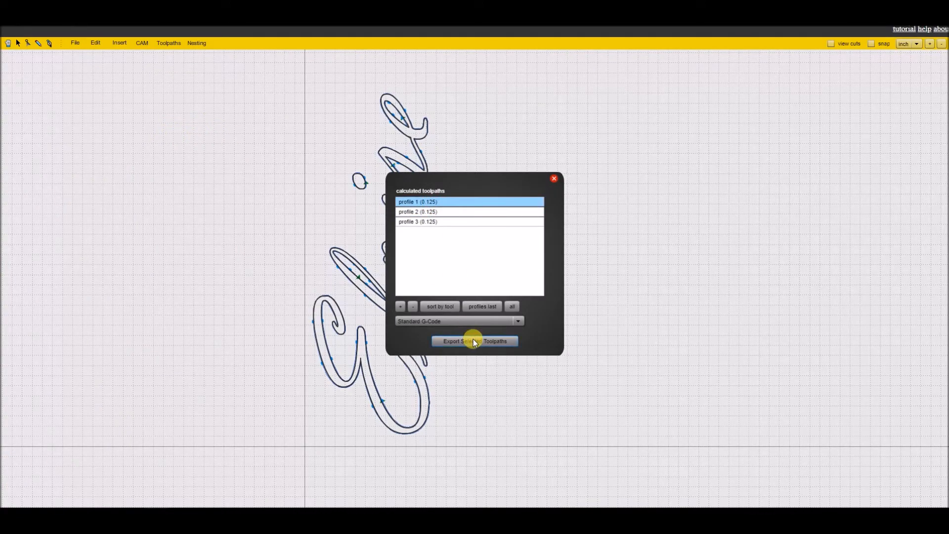
left_click(475, 341)
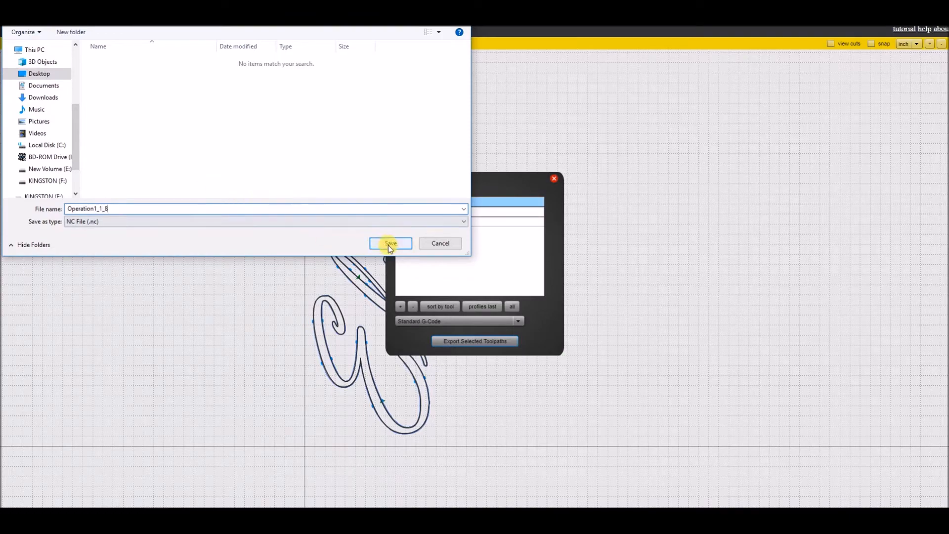
left_click(390, 243)
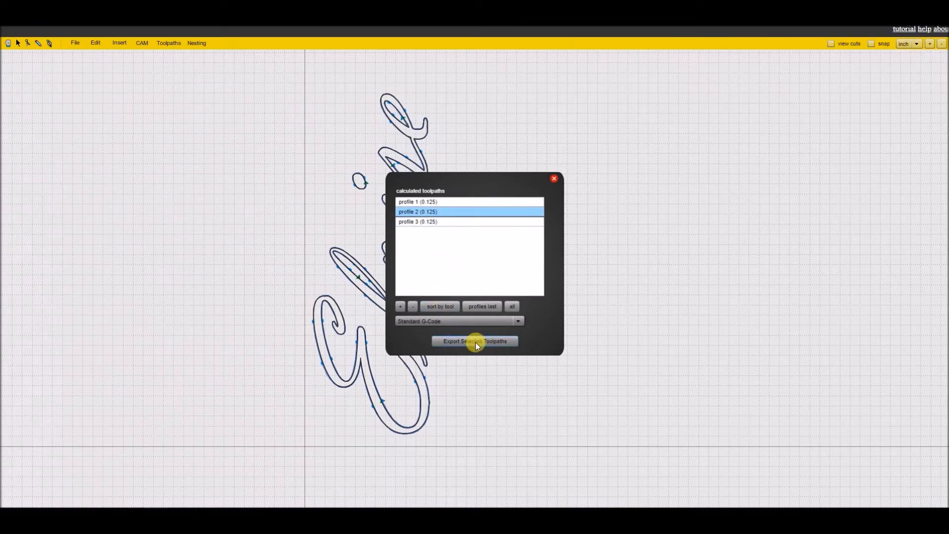
- Export profile 2 as Operation2_1_8, then select profile 3 for export
left_click(476, 341)
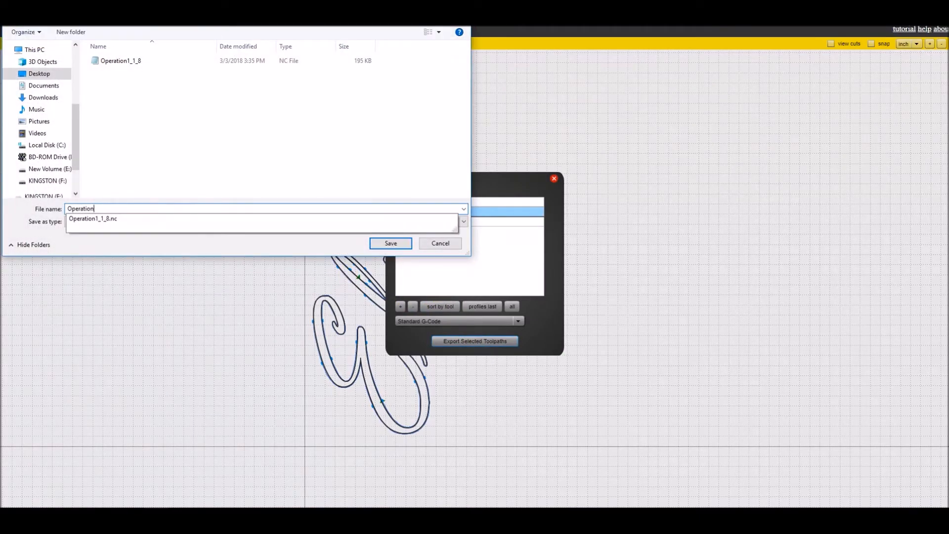
type("Operation2_1_8")
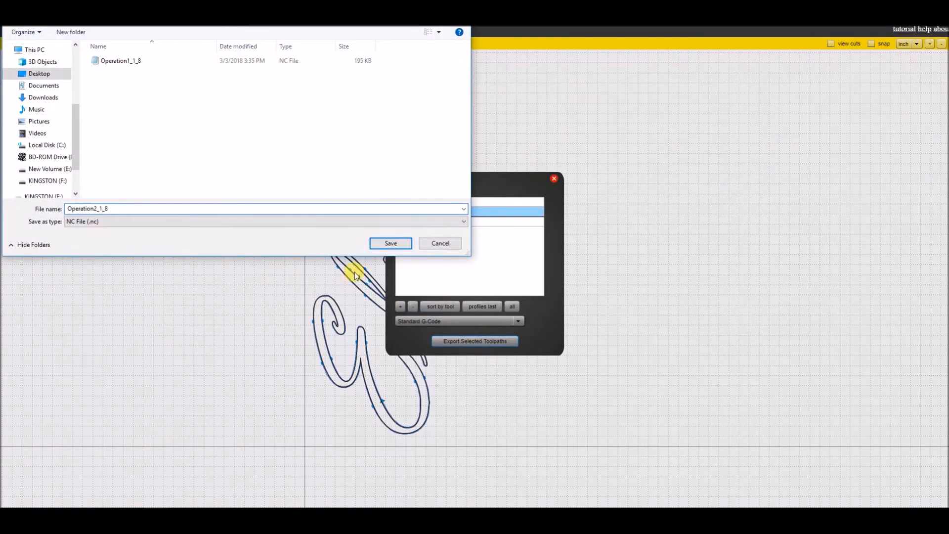
left_click(390, 243)
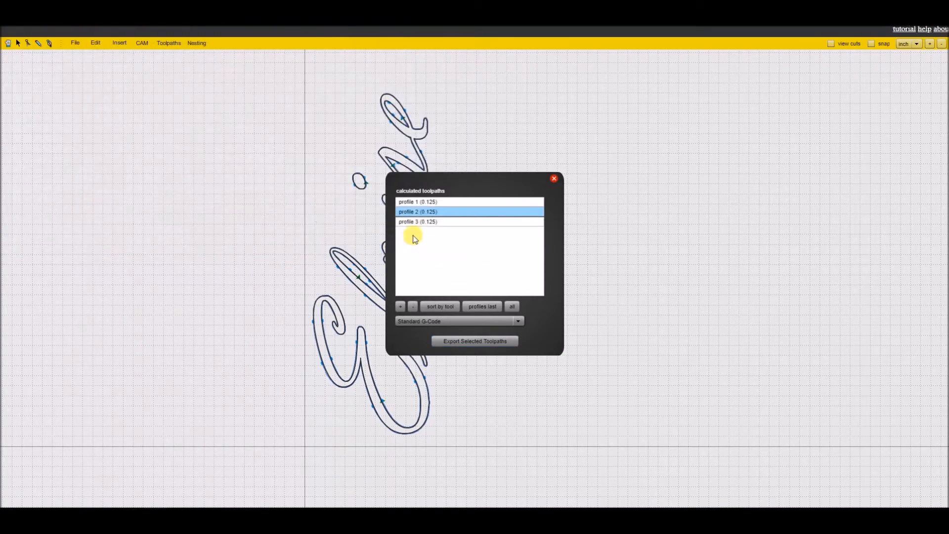
left_click(475, 341)
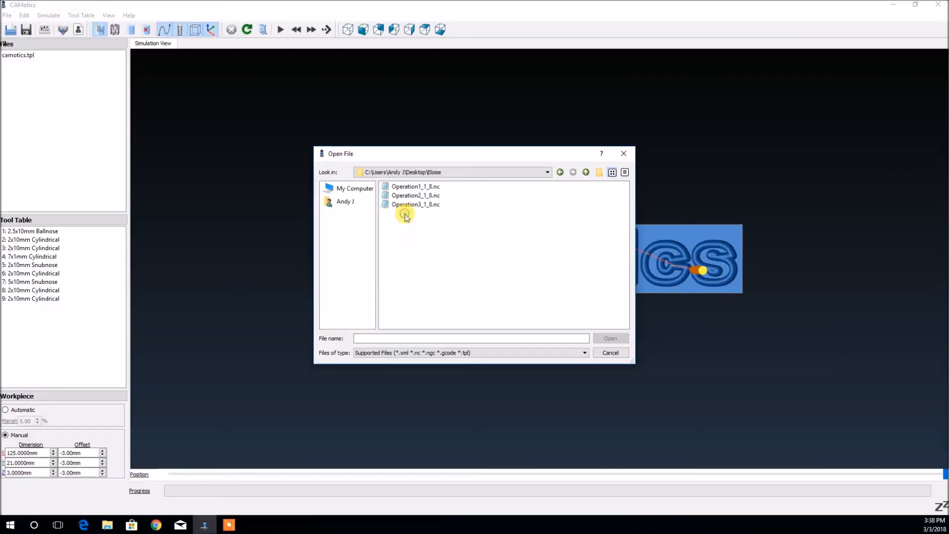
- Load the Operation1 .nc file in CAMotics and run the cutting simulation
double_click(415, 186)
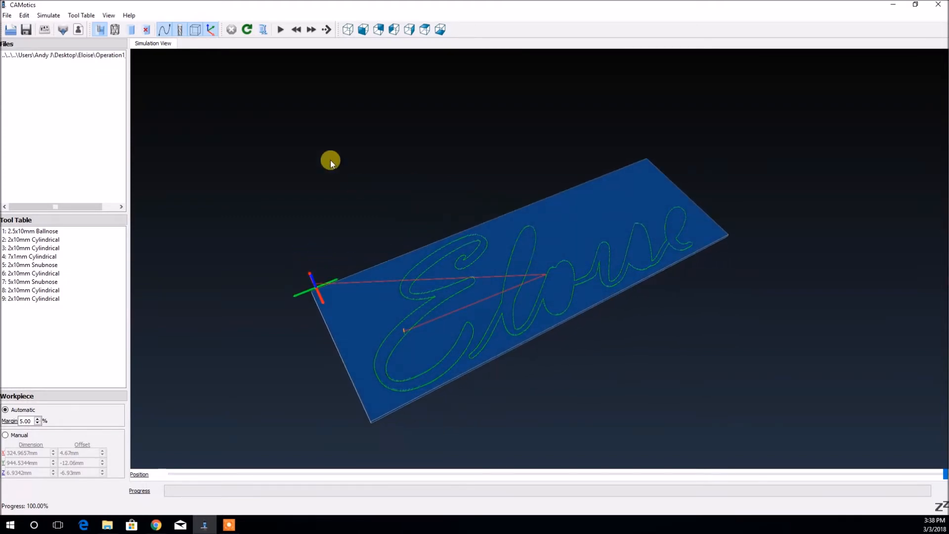
left_click(280, 29)
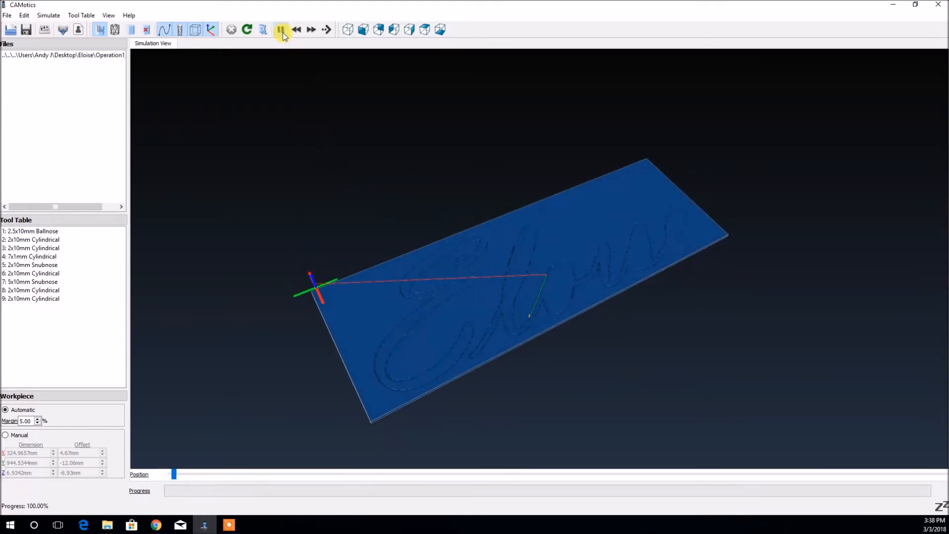
left_click(282, 28)
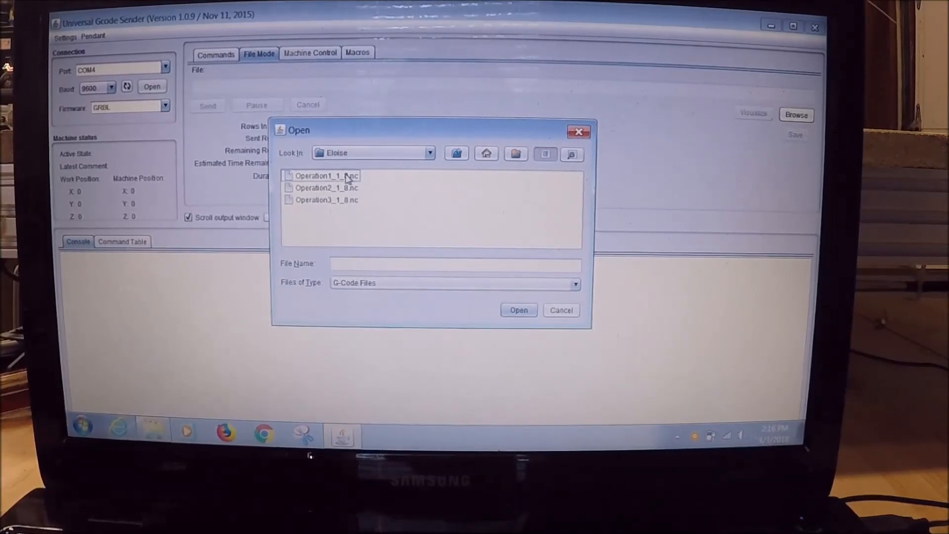
- Load Operation1_1_8.nc and preview its Eloise toolpath in the visualizer
left_click(517, 310)
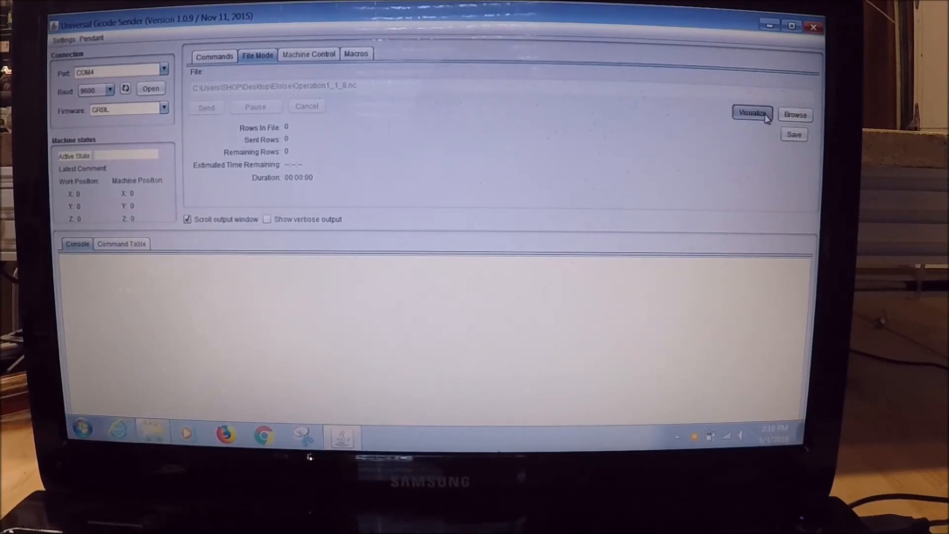
left_click(751, 114)
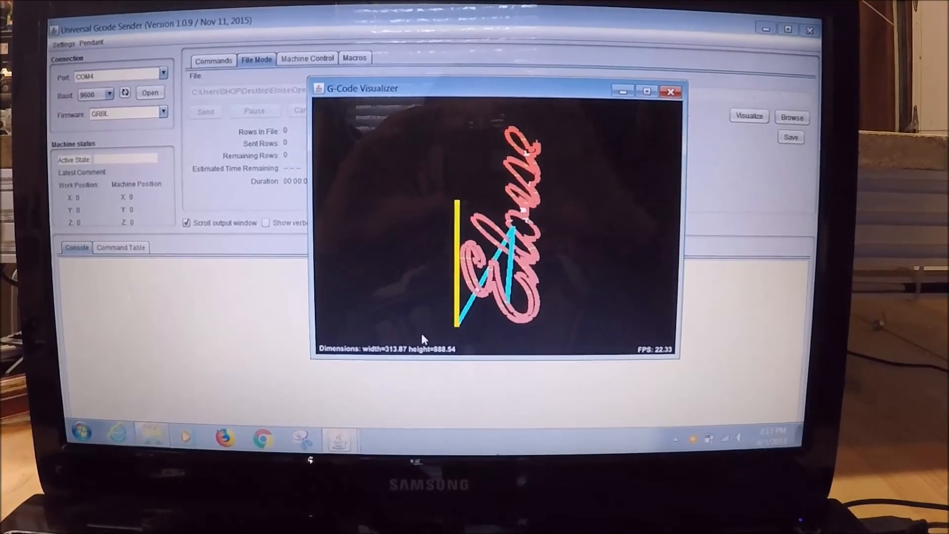
left_click(670, 91)
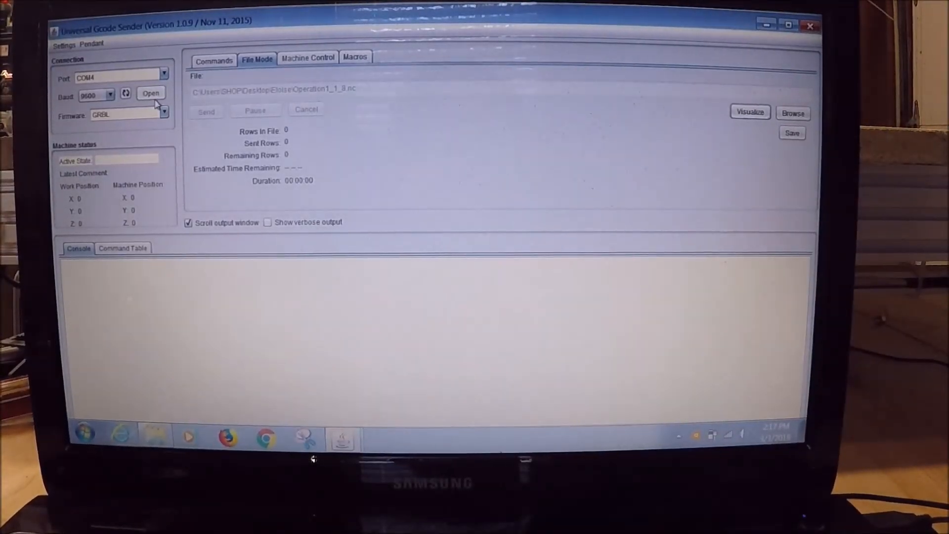
- Connect to the GRBL machine on COM4 at 9600 baud and show the Machine Control panel
left_click(150, 93)
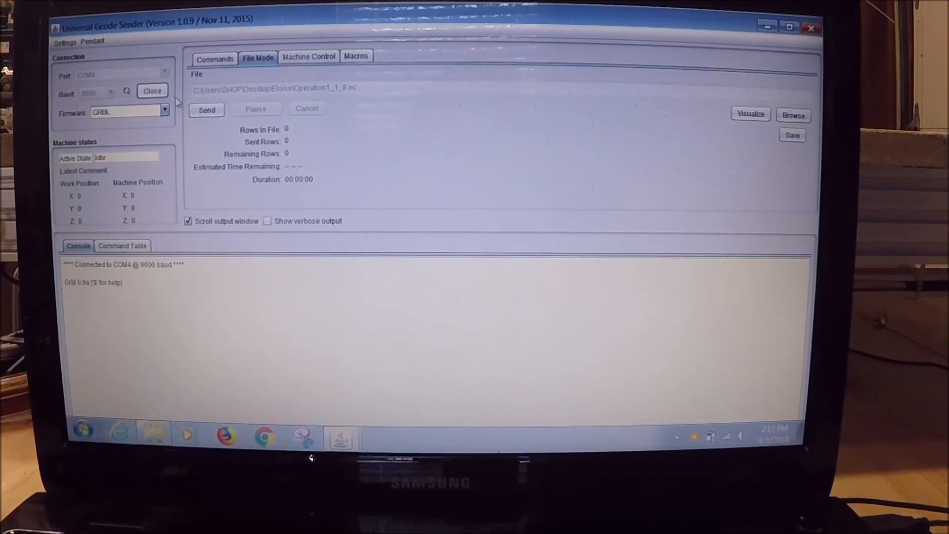
left_click(309, 55)
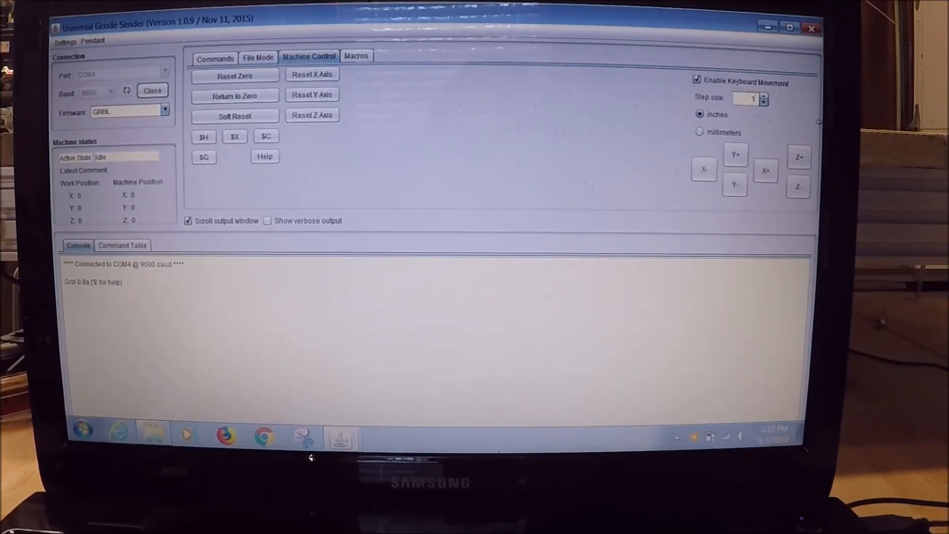